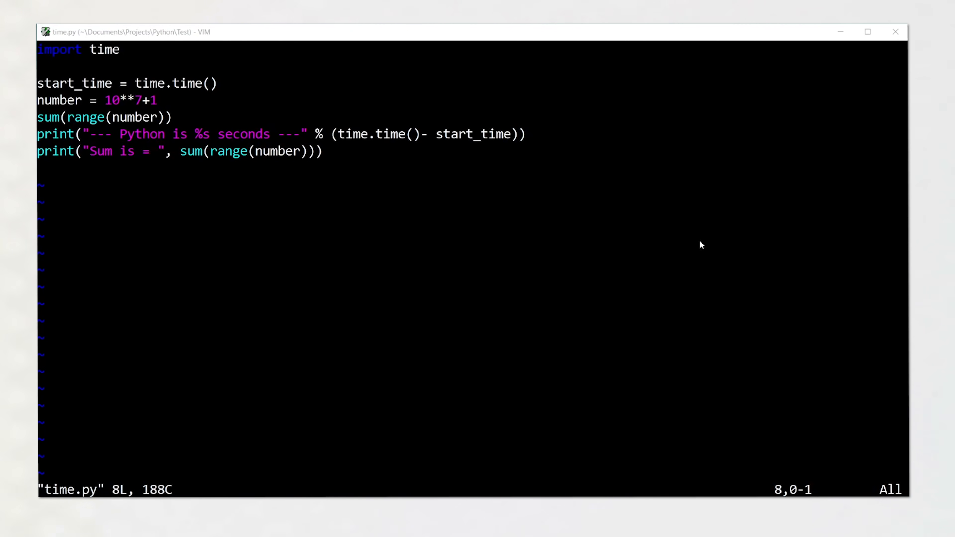
type("import numpy as np")
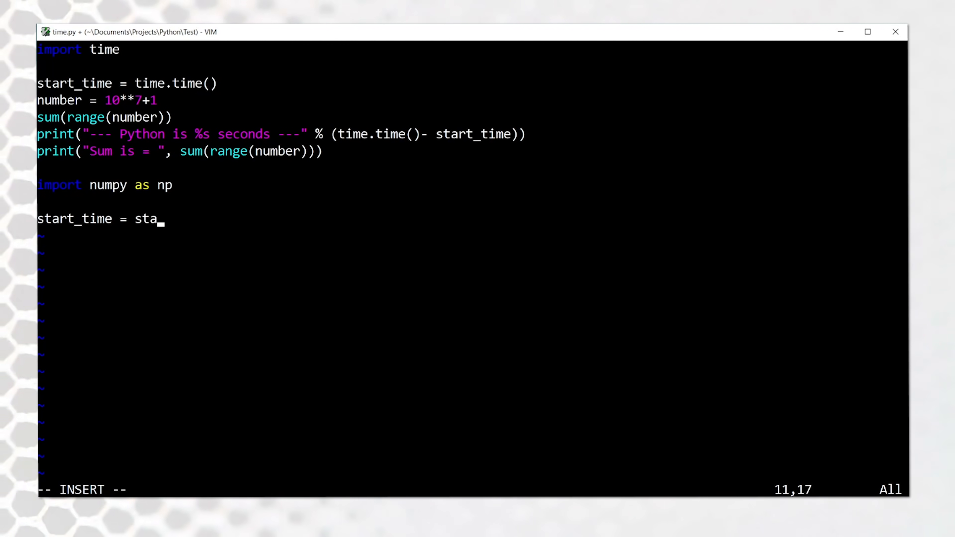
type("rt_time()")
type("print(")
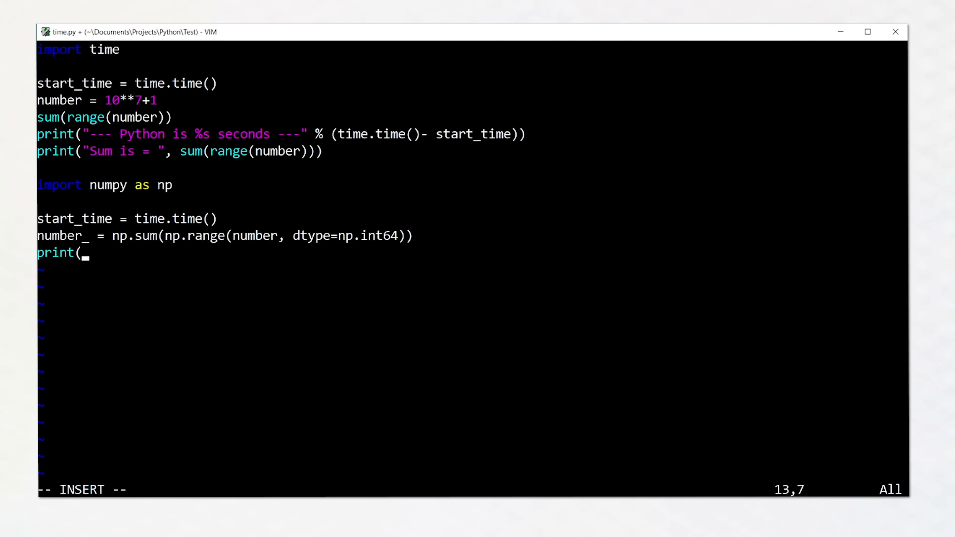
type("\"--- Numpy is %s seconds ---\"")
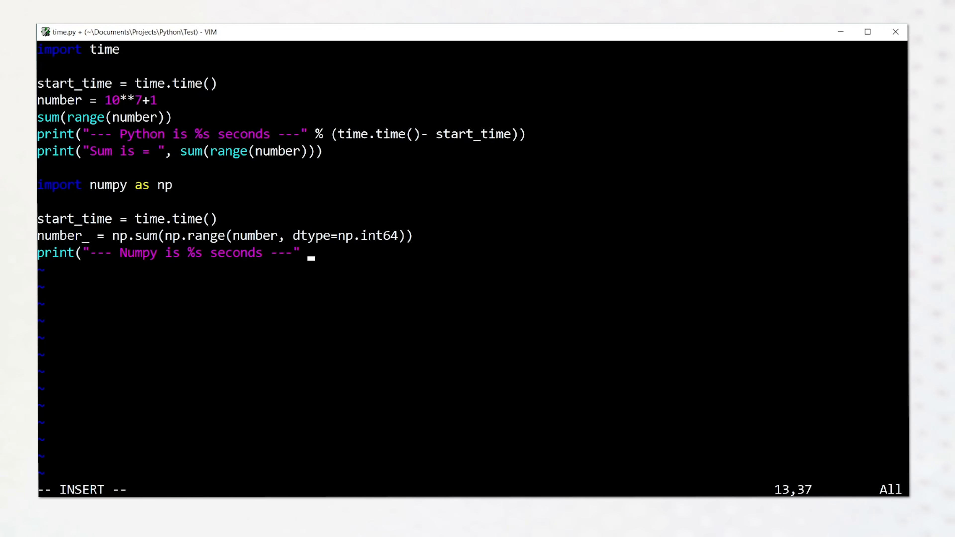
type("% (time.time()- starttime))")
type("print(\"Sum is = ")
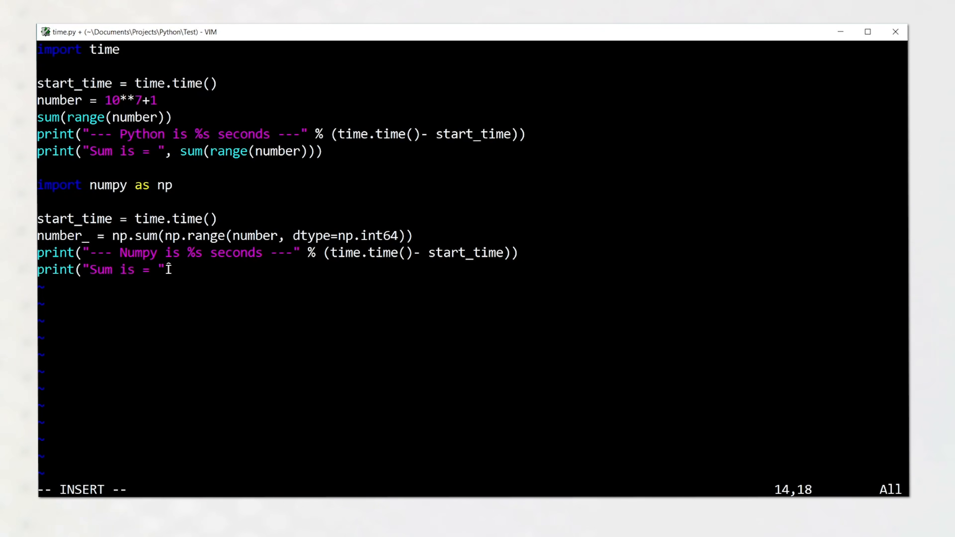
type(", number_)")
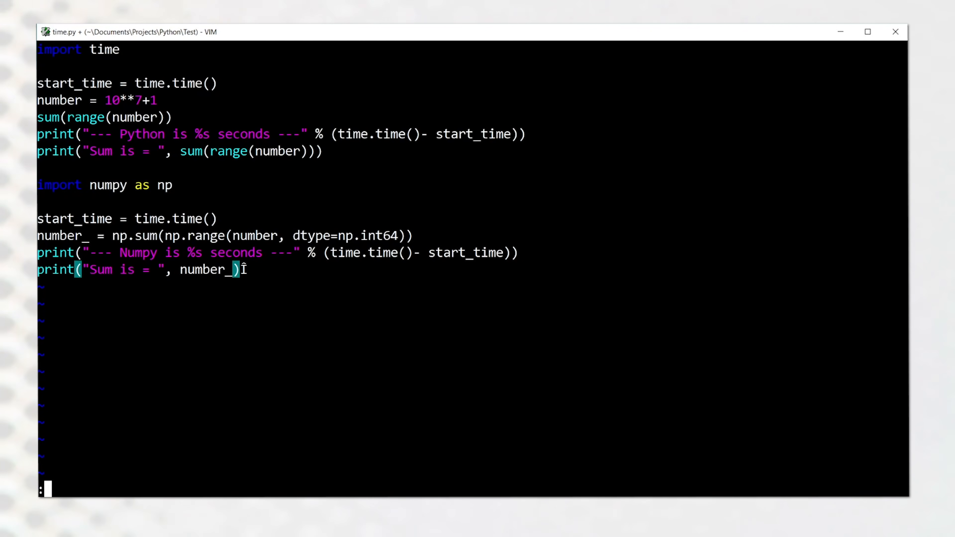